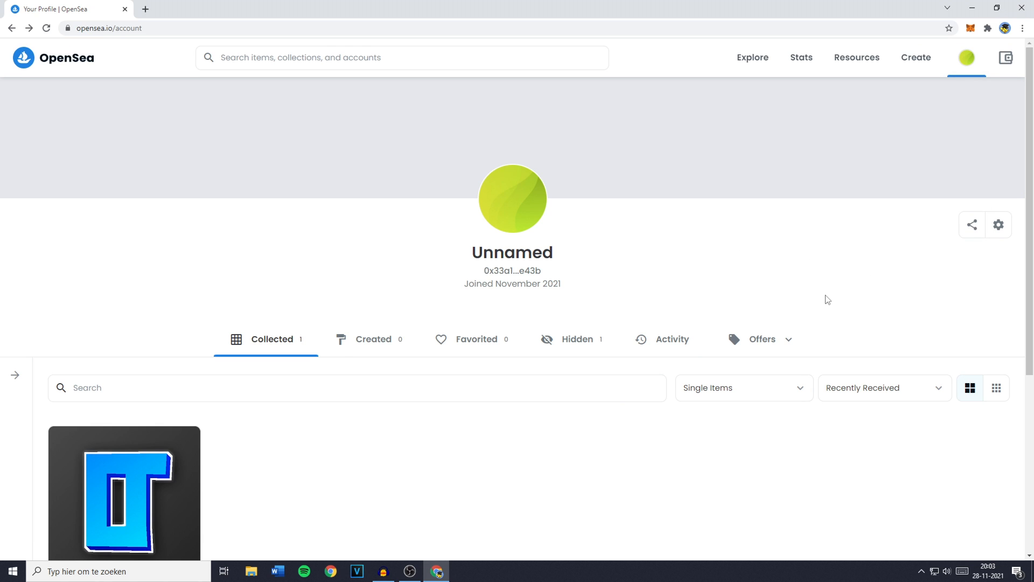
mouse_move(998, 224)
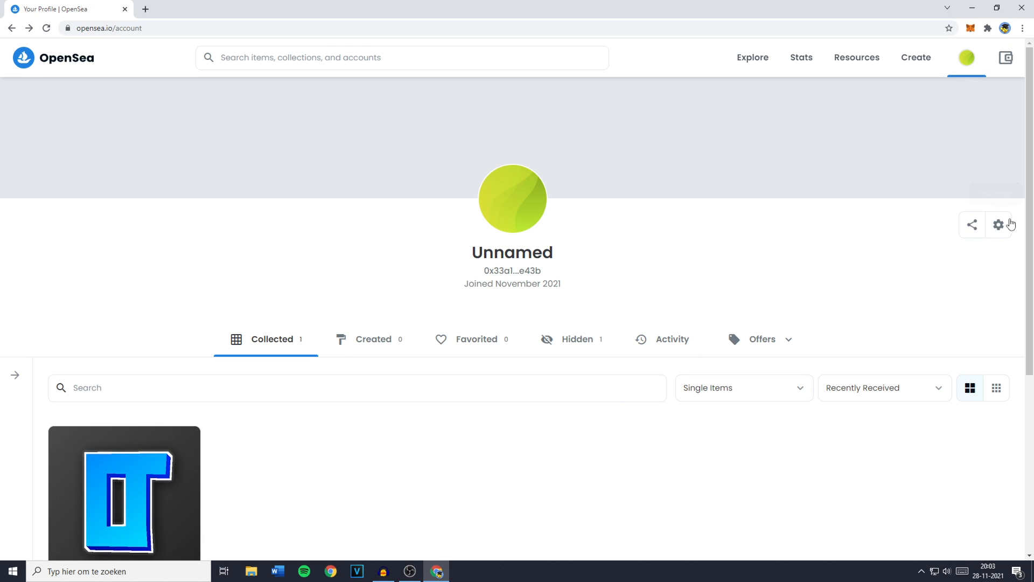
mouse_move(999, 225)
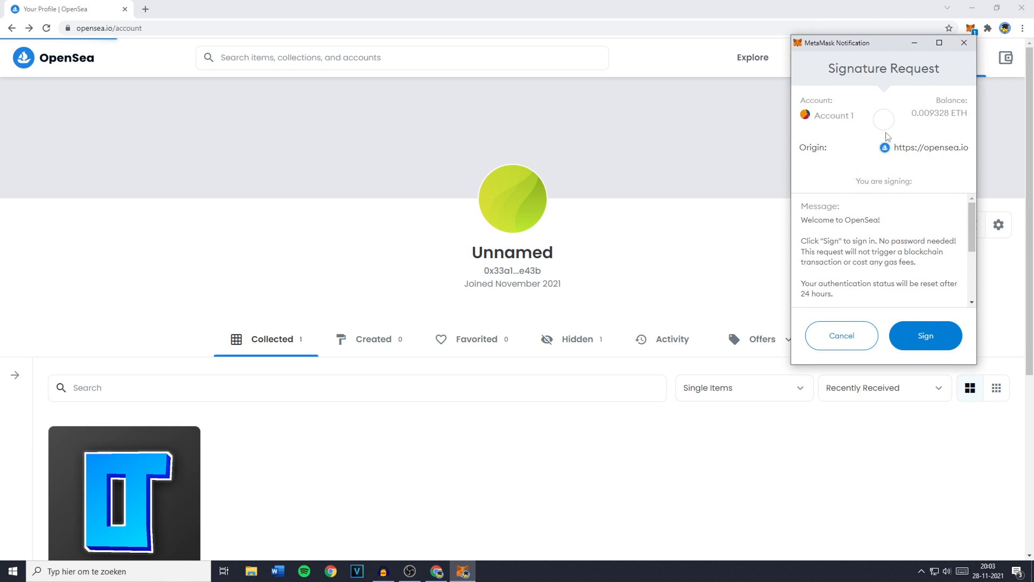
mouse_move(925, 339)
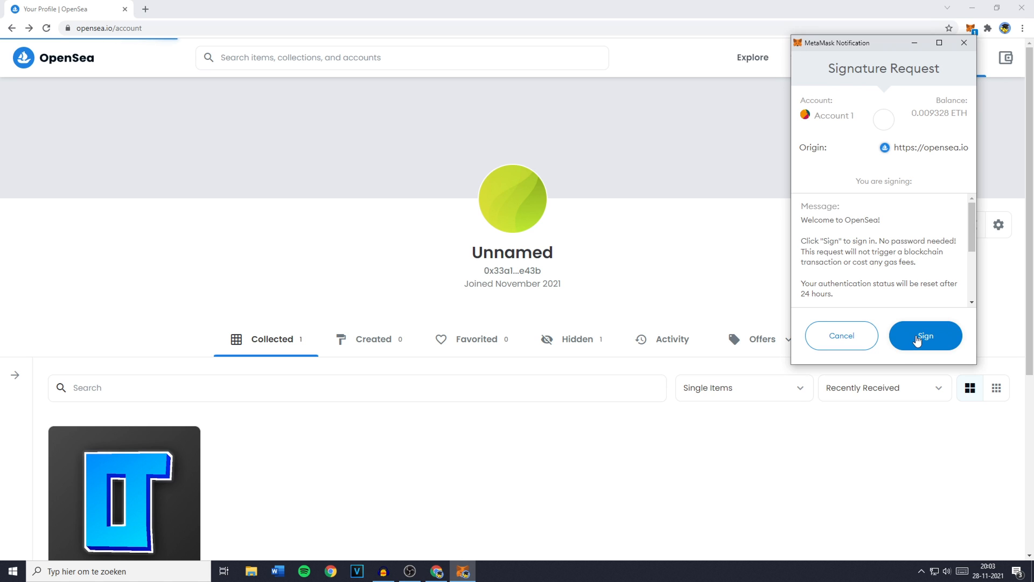
Sign the OpenSea welcome message in MetaMask's Signature Request to log in.
left_click(925, 336)
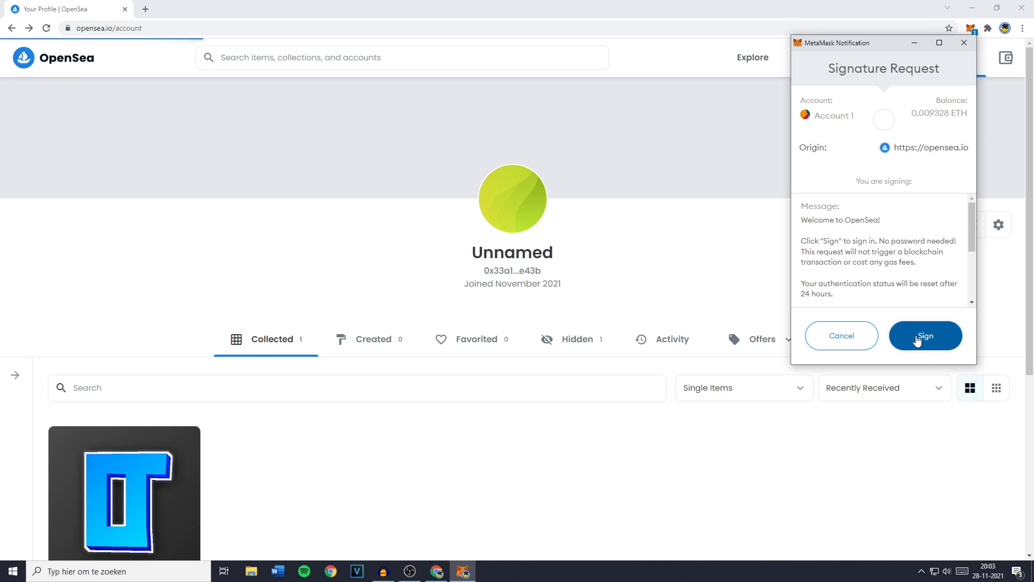
left_click(925, 335)
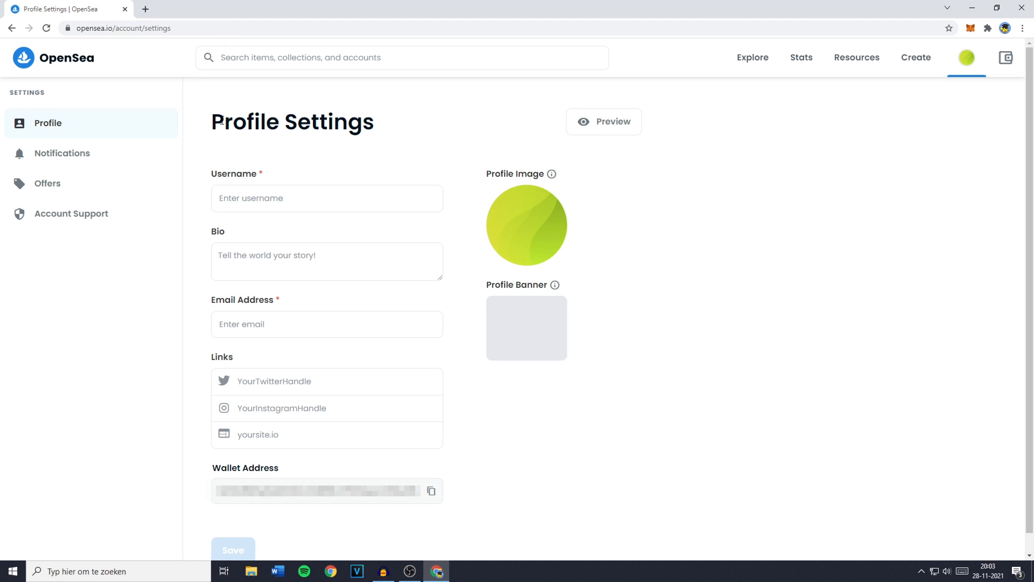
Enter "It's me." in the Bio field on Profile Settings.
left_click(326, 261)
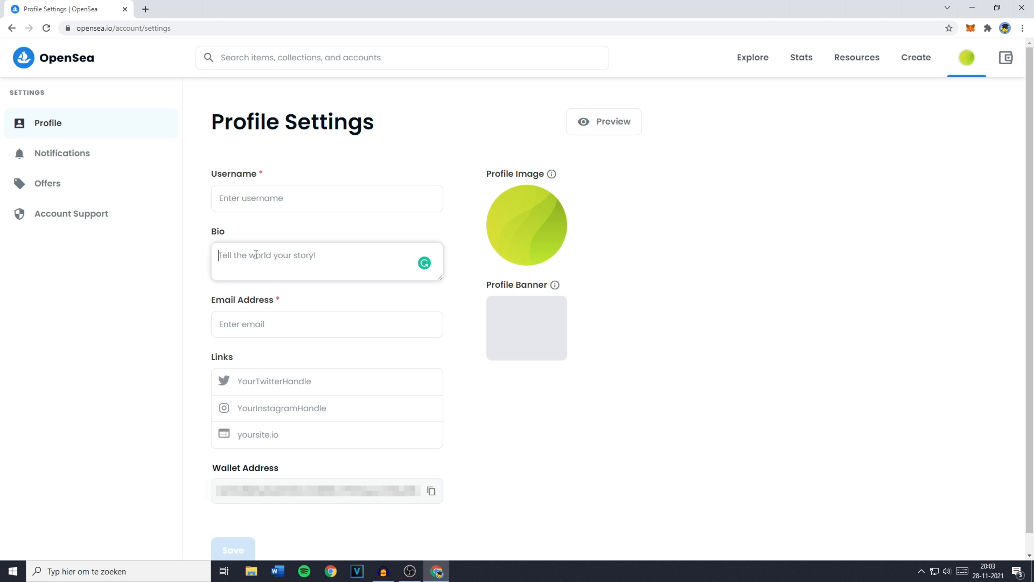
type("It's me.")
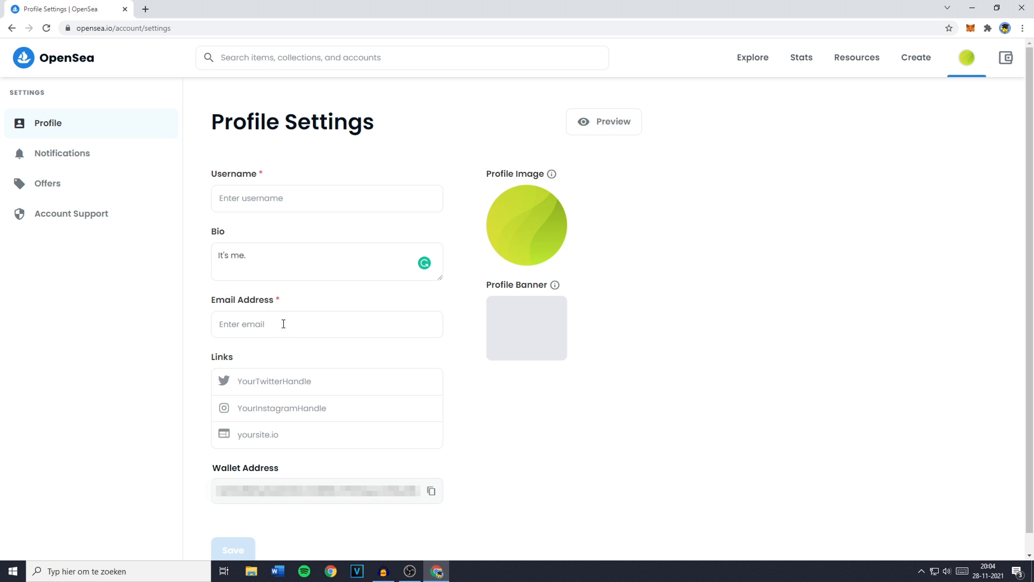
mouse_move(228, 415)
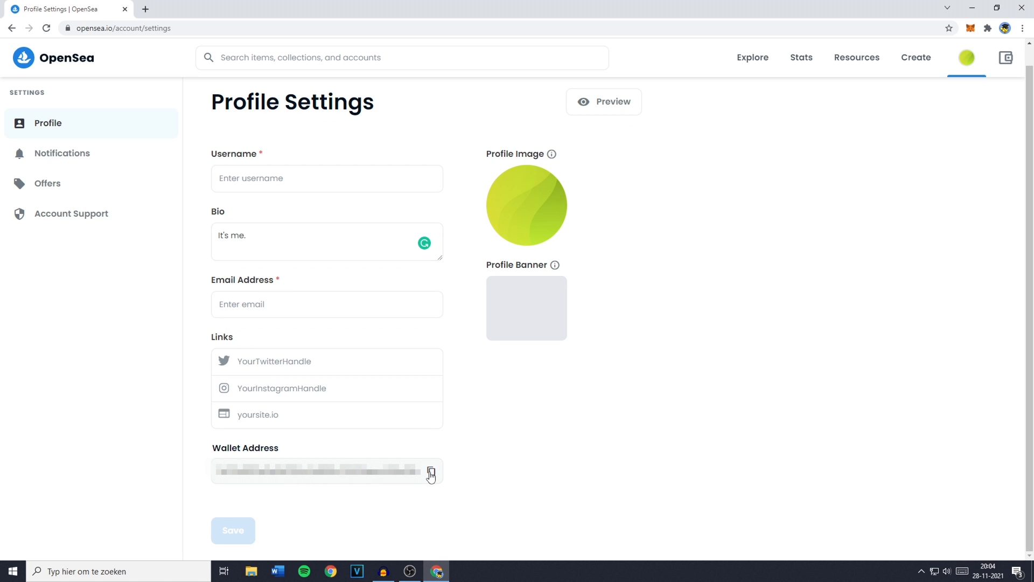
mouse_move(526, 219)
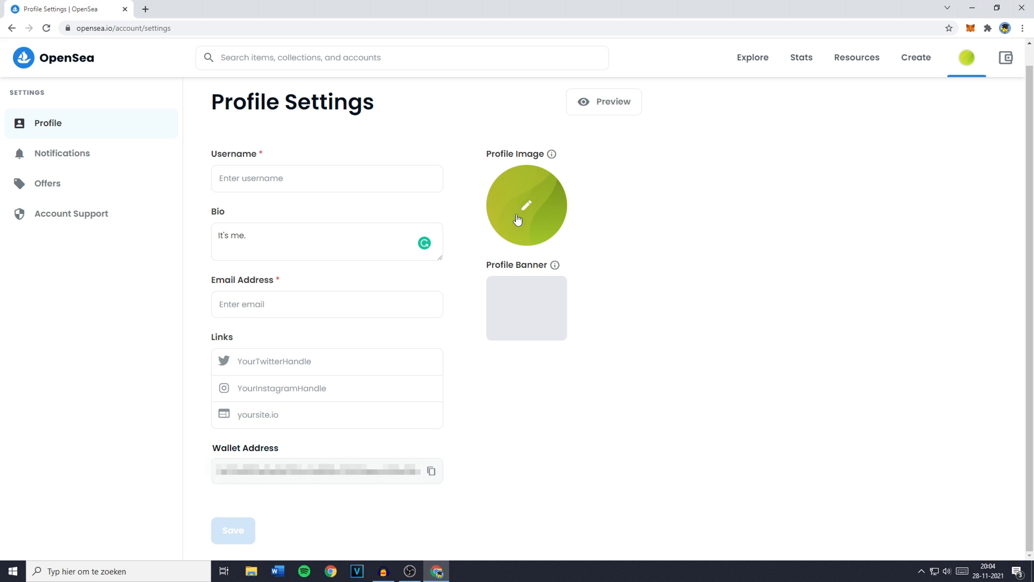
mouse_move(528, 217)
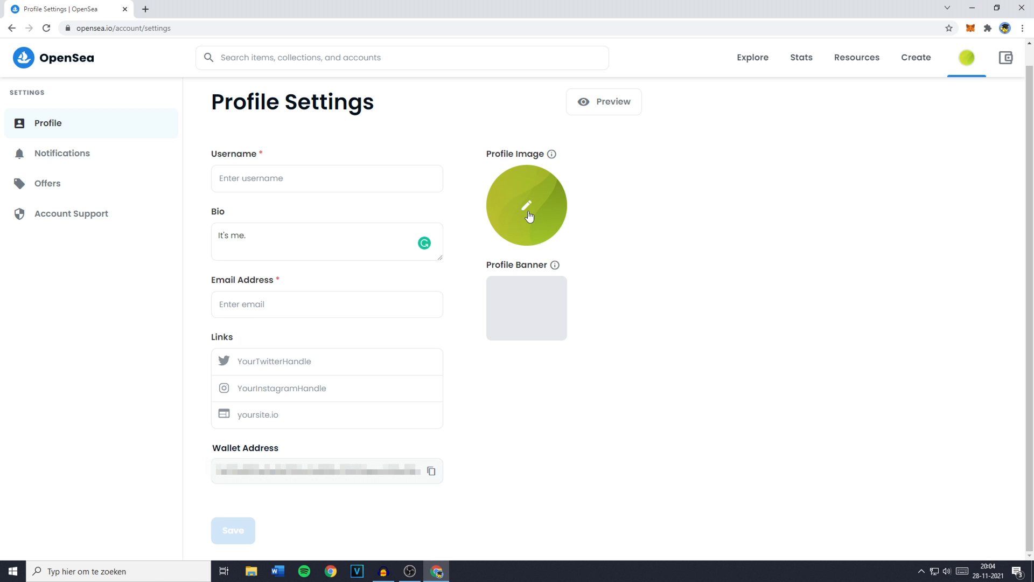
mouse_move(545, 311)
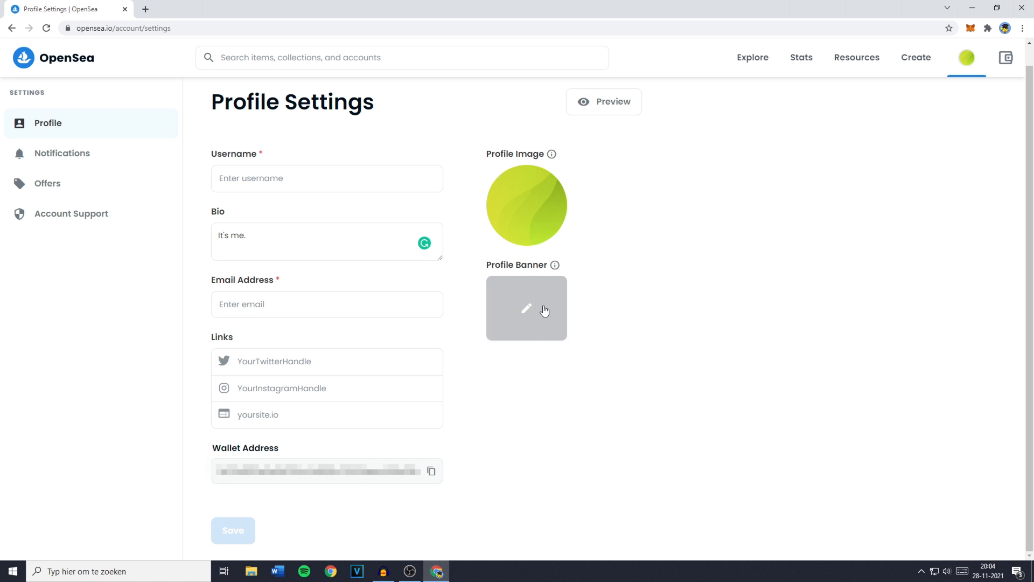
mouse_move(532, 312)
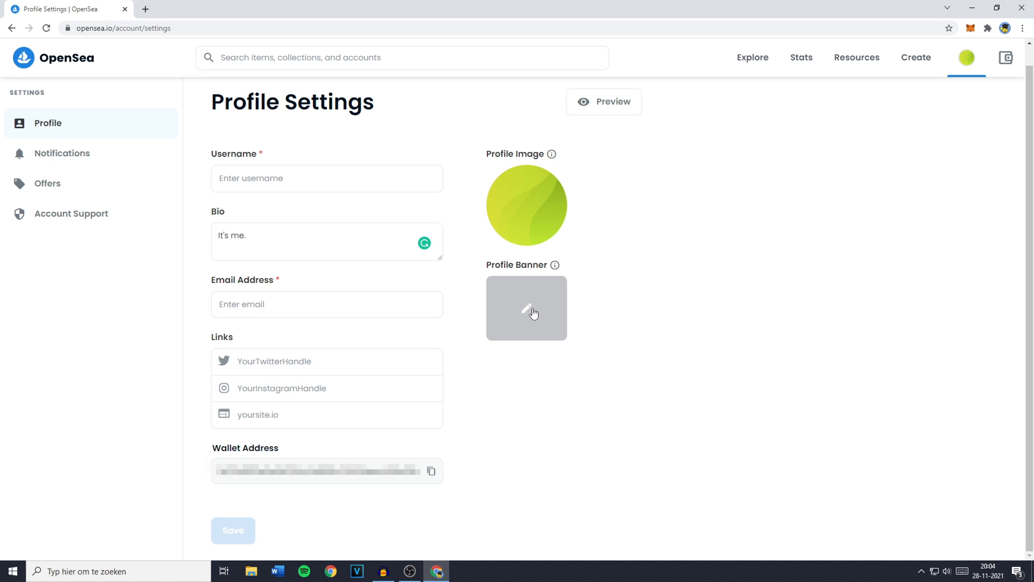